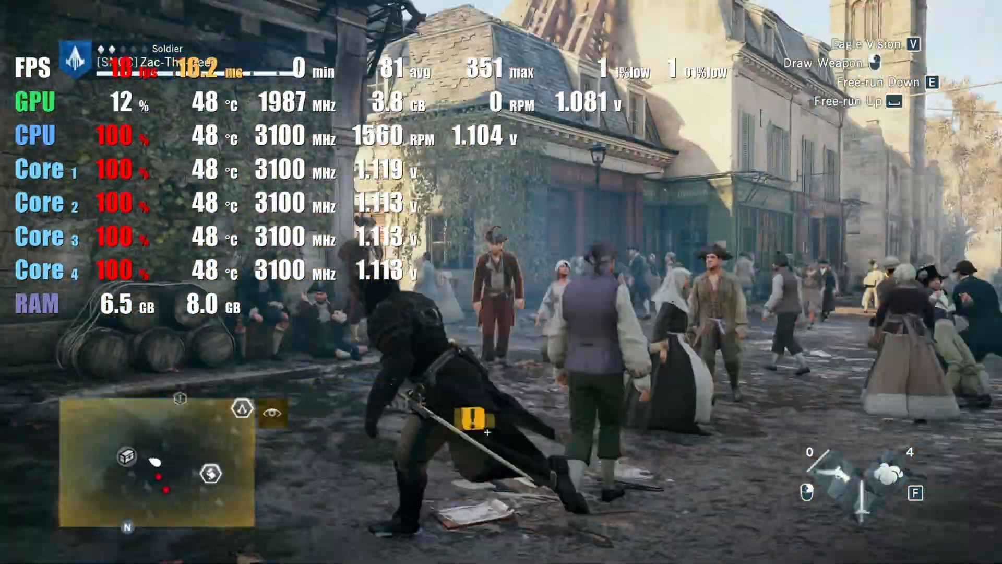
pyautogui.press('w')
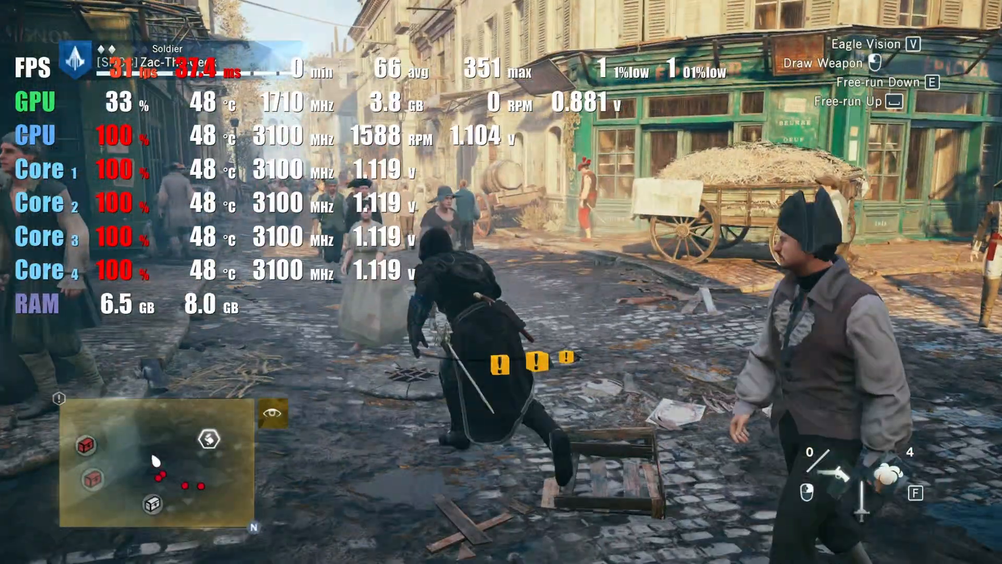